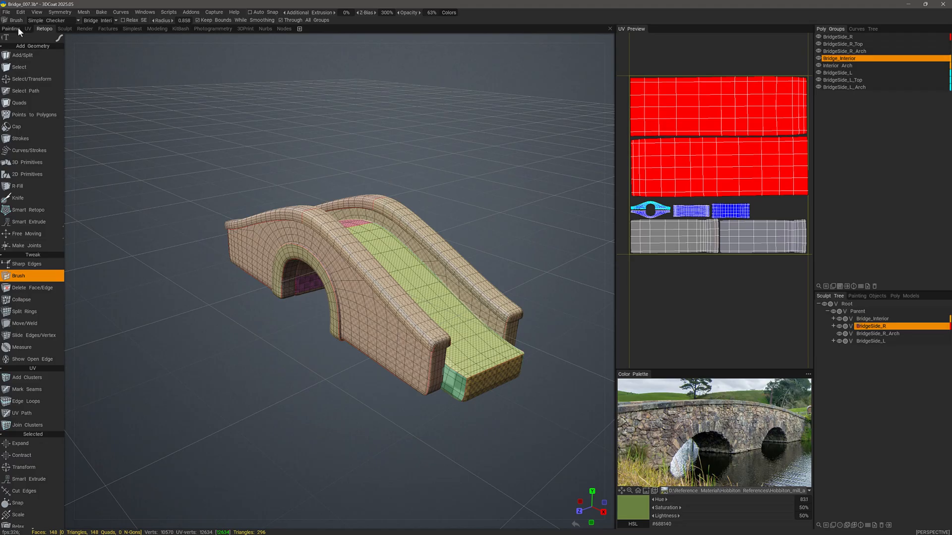
Switch to Painting and back to Retopo, then open a poly group's colour-reference option
left_click(8, 29)
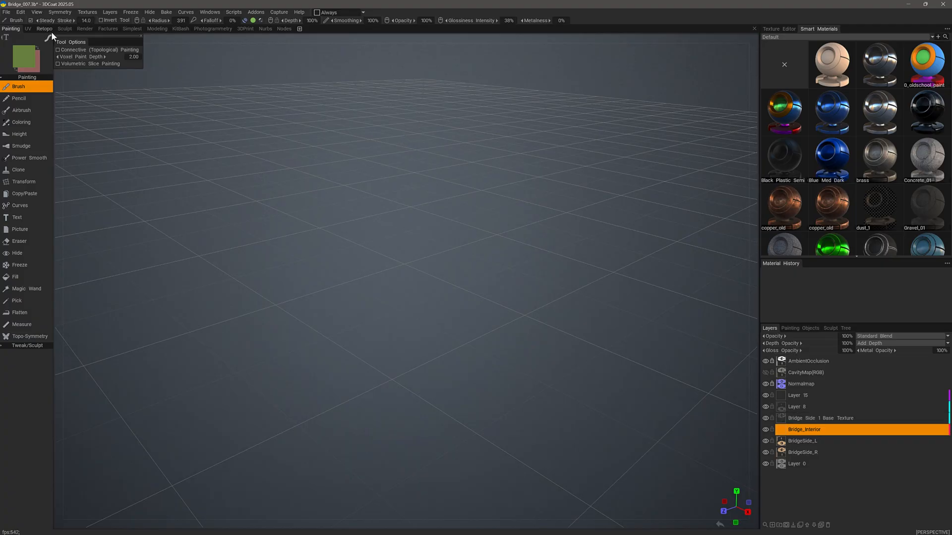
left_click(55, 29)
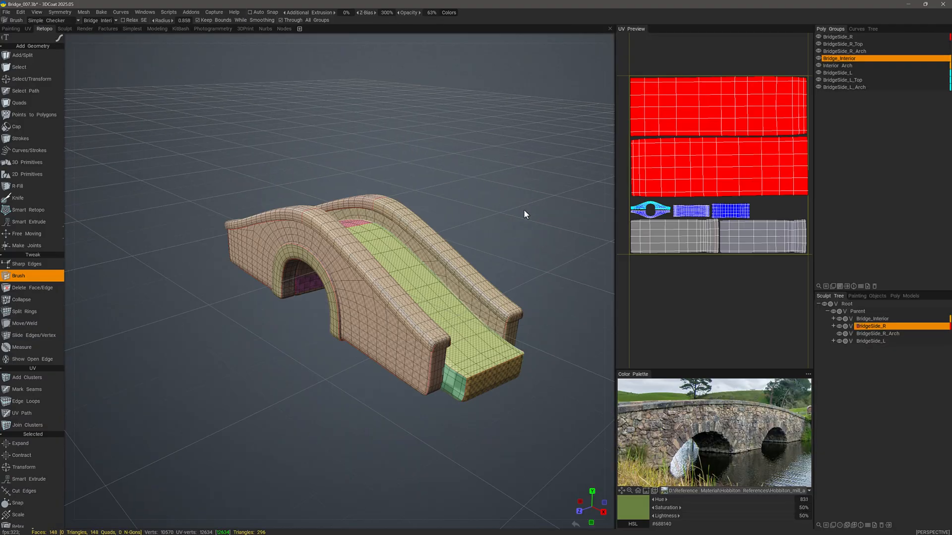
mouse_move(218, 177)
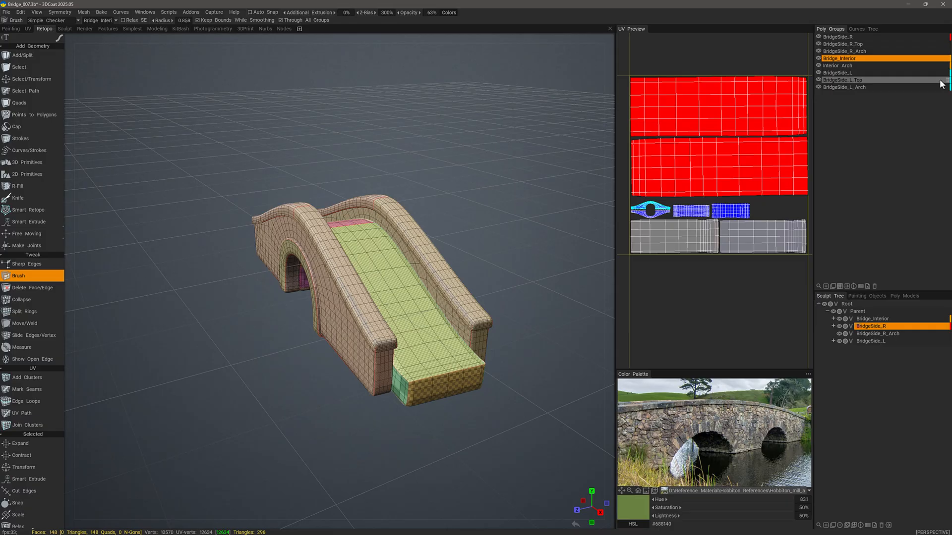
mouse_move(944, 80)
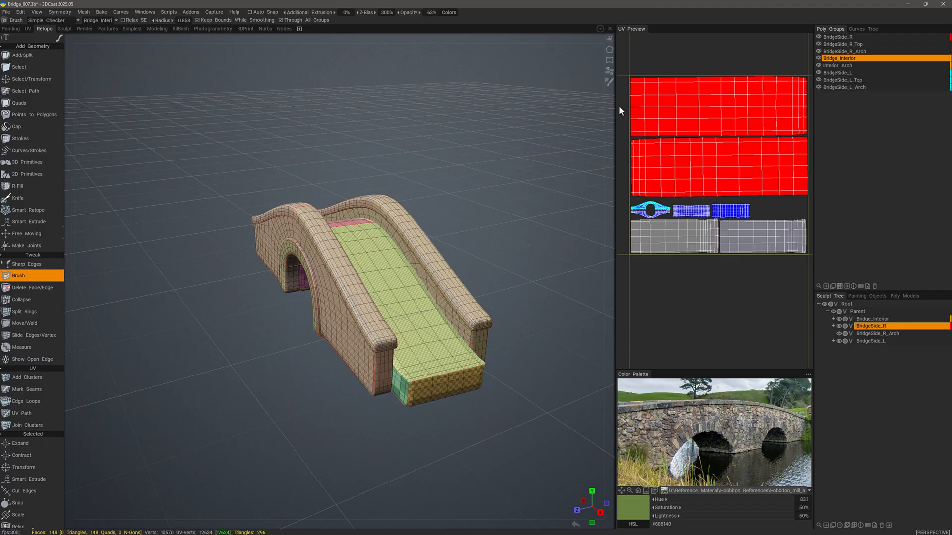
left_click(838, 65)
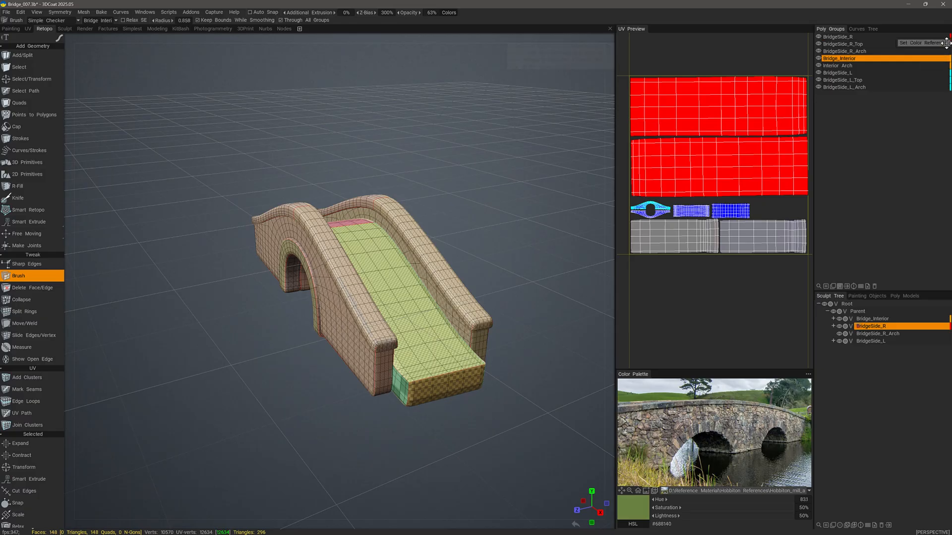
mouse_move(945, 45)
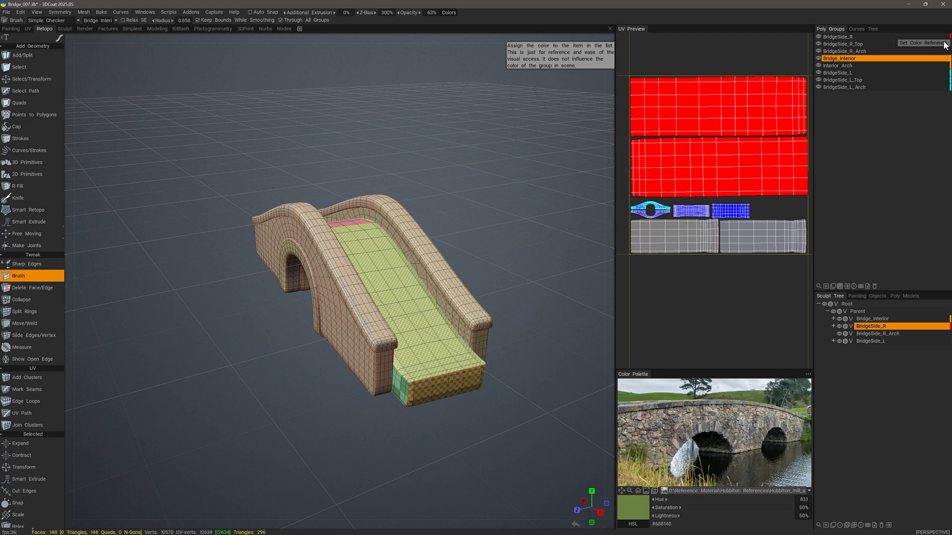
mouse_move(936, 46)
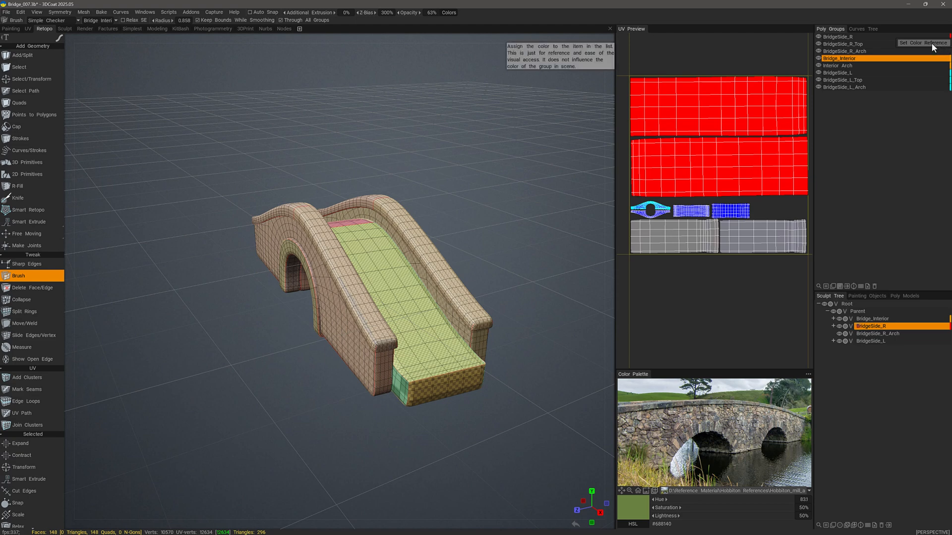
Pick and confirm a bright red reference colour for a right-side bridge poly group
left_click(923, 42)
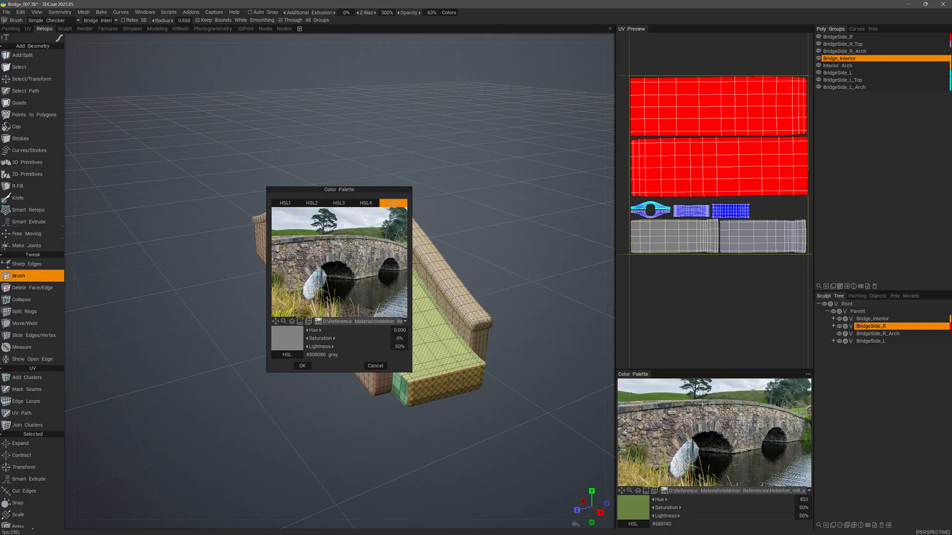
mouse_move(346, 255)
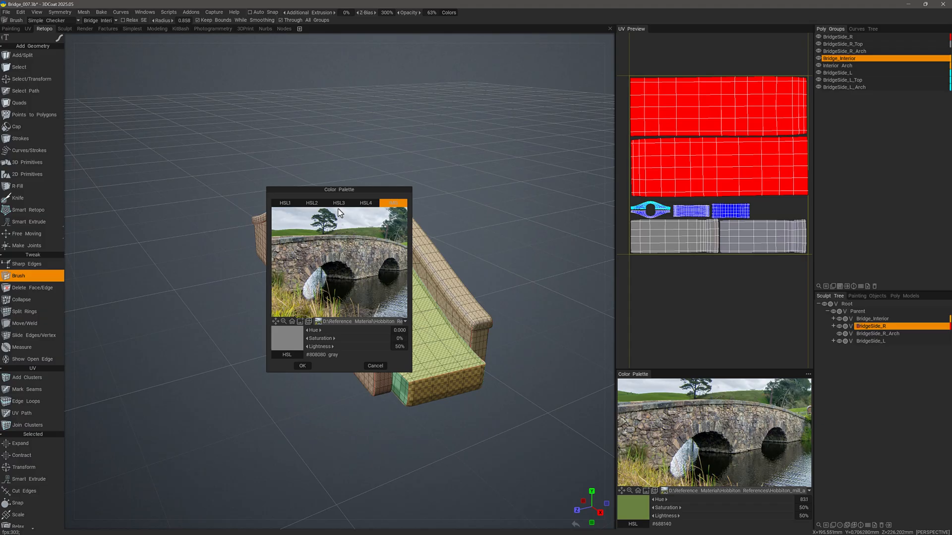
left_click(311, 202)
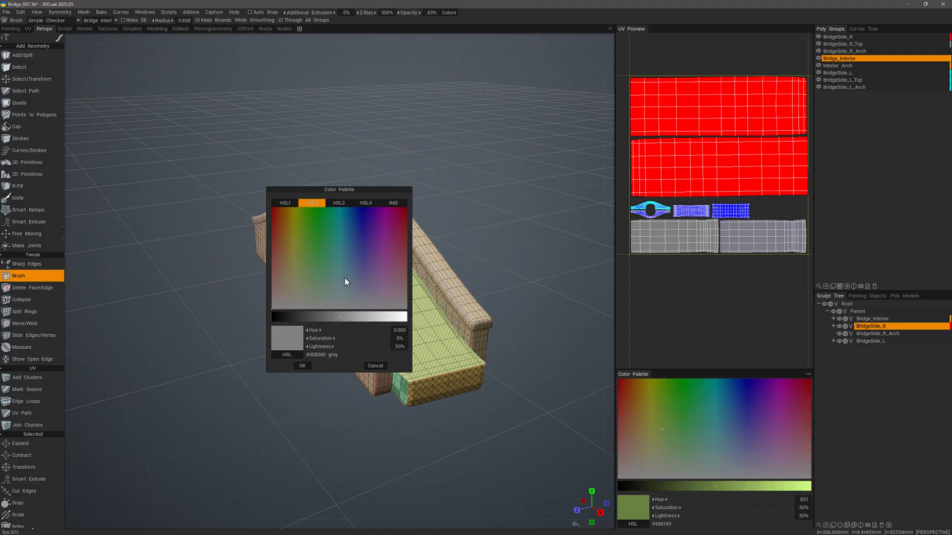
left_click(338, 202)
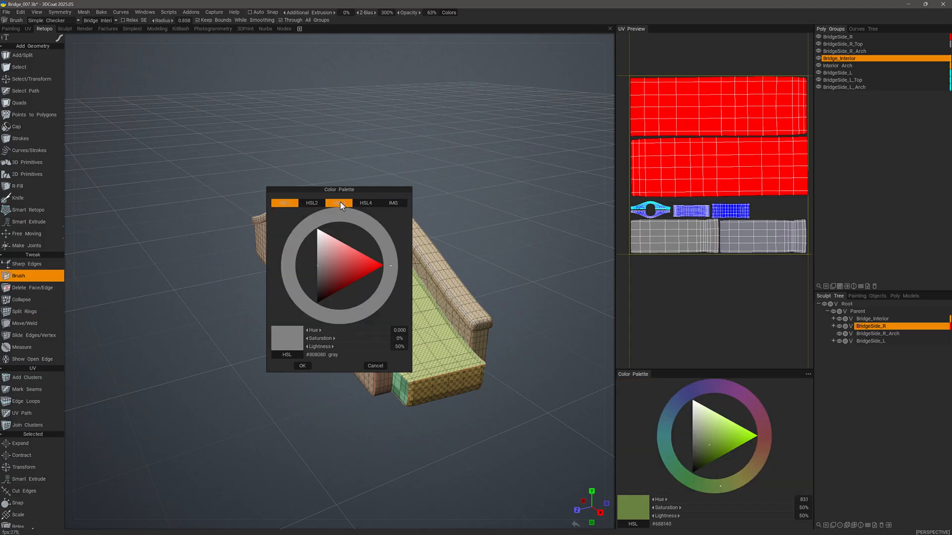
left_click(338, 203)
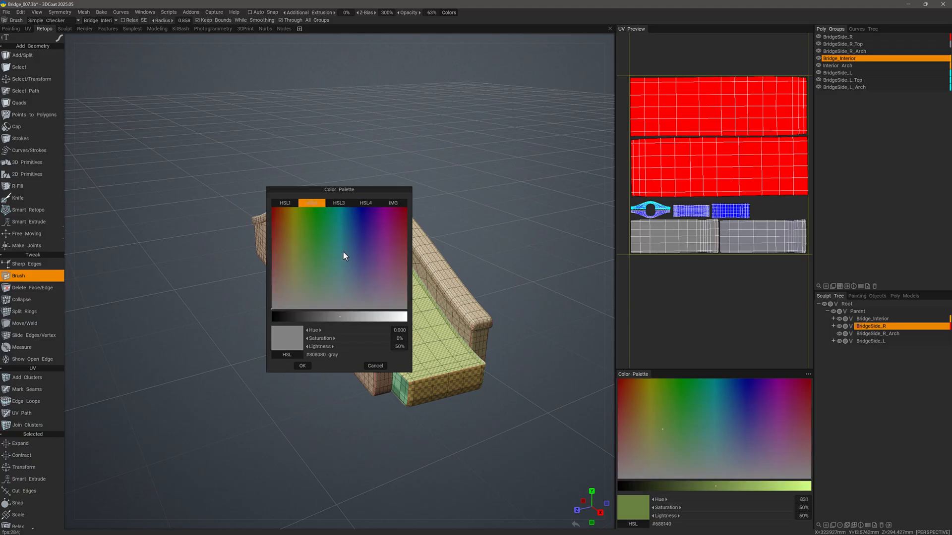
mouse_move(275, 214)
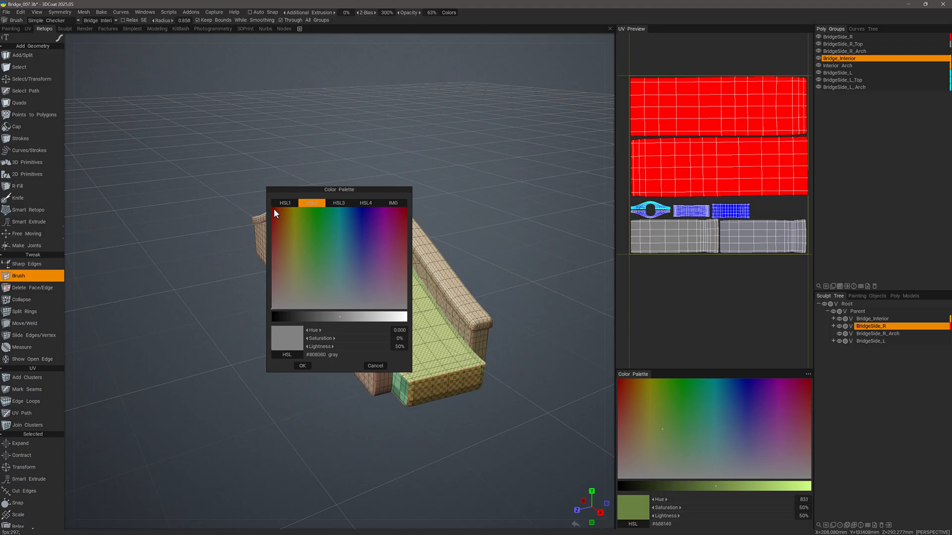
left_click(339, 316)
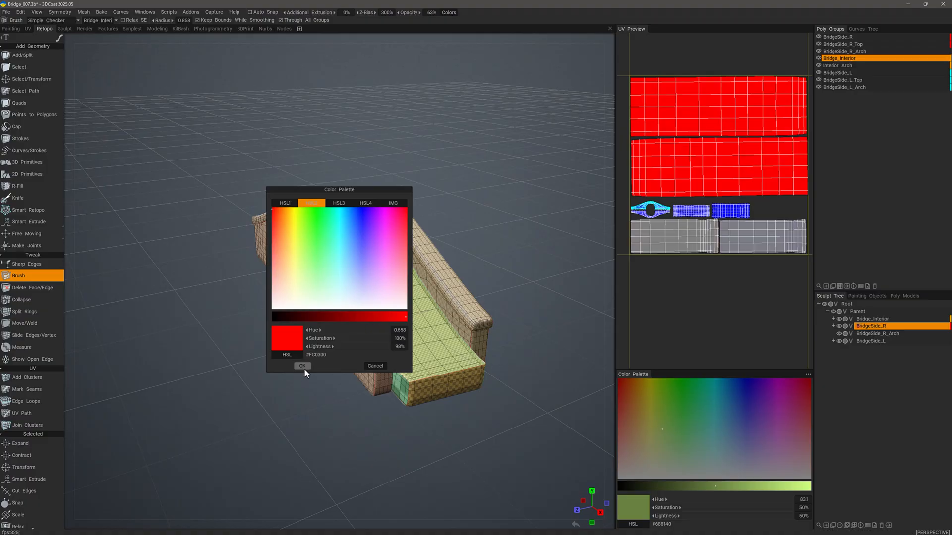
left_click(302, 366)
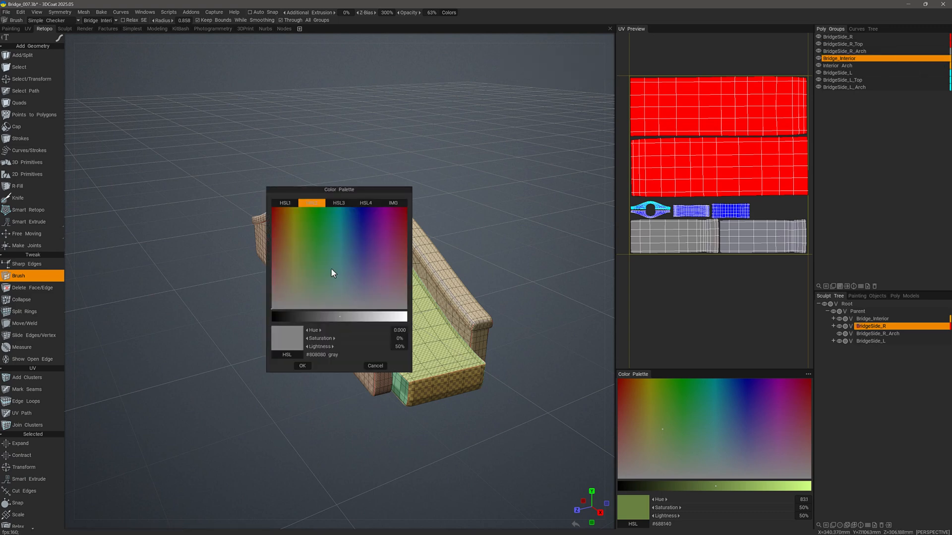
left_click(275, 211)
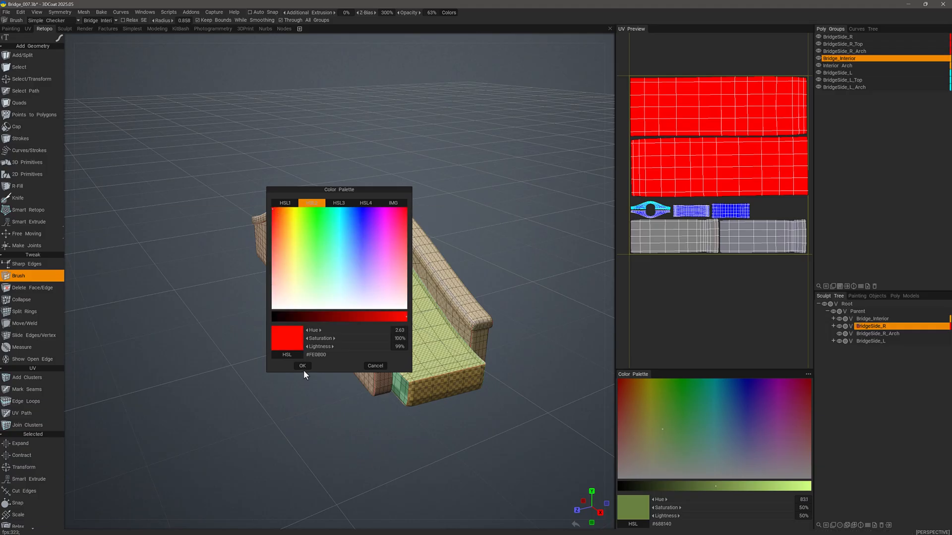
left_click(302, 366)
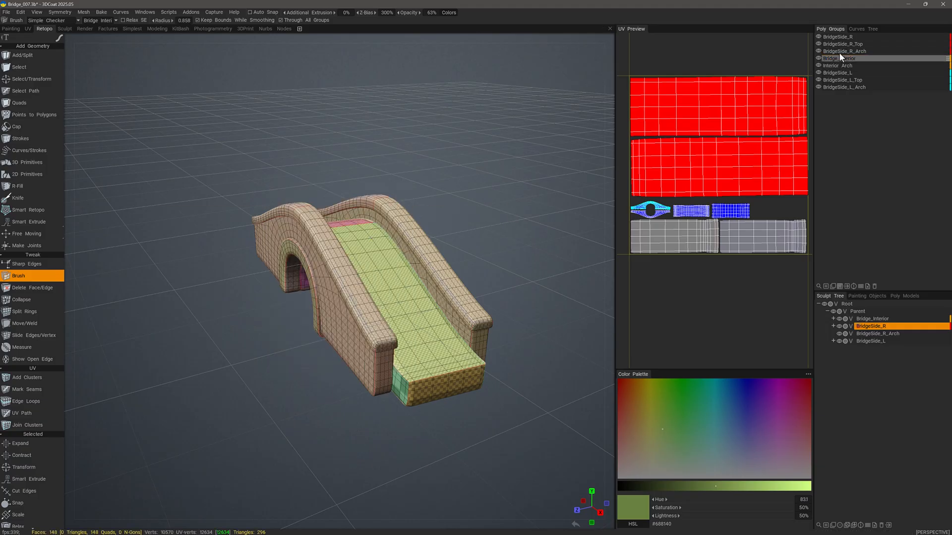
Select the next poly group and open the BridgeSide_R_Arch colour-strip options
left_click(839, 58)
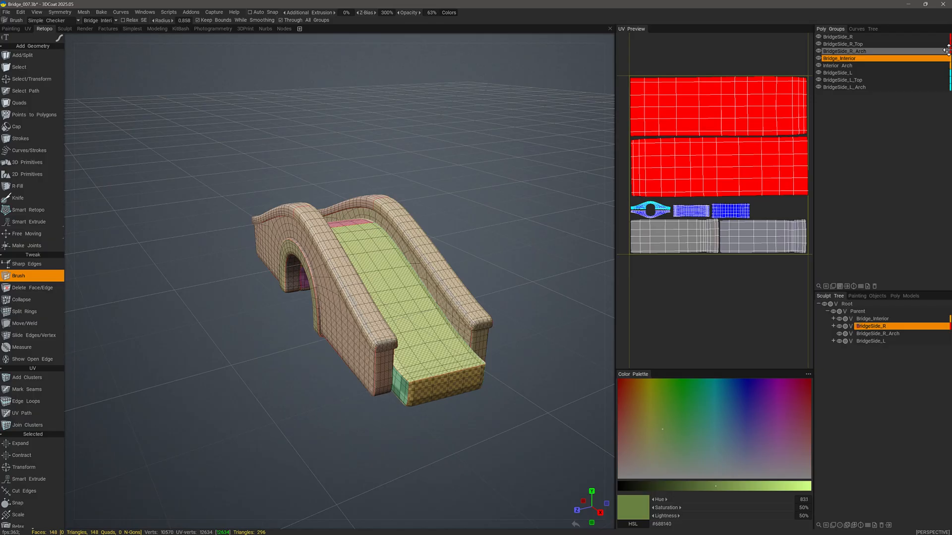
right_click(846, 58)
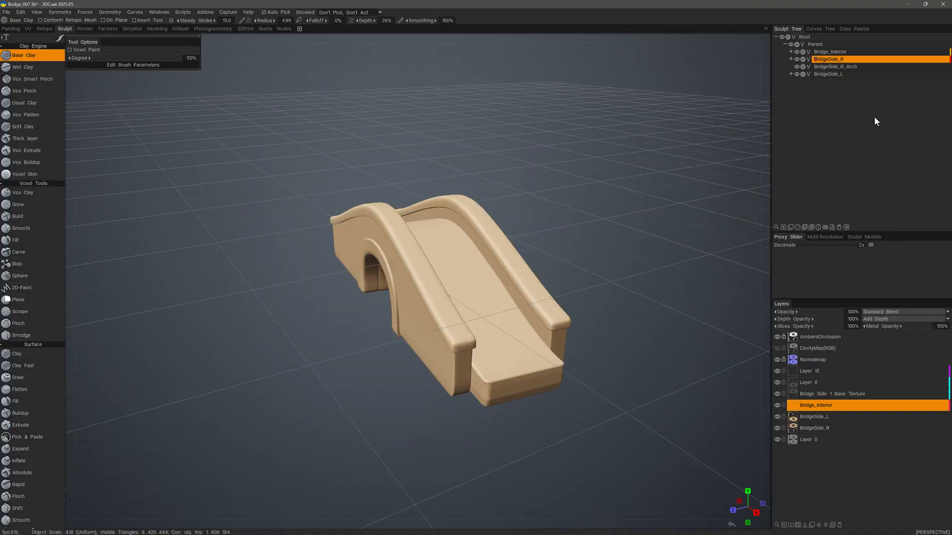
Expand Bridge_Interior and BridgeSide_L in the Sculpt tree and open BridgeSide_L's reference colour prompt
double_click(828, 59)
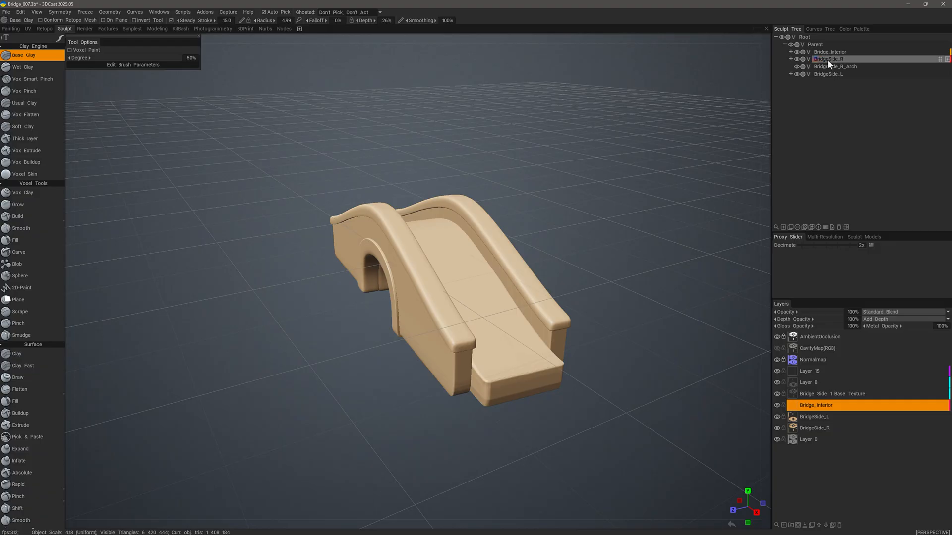
left_click(828, 59)
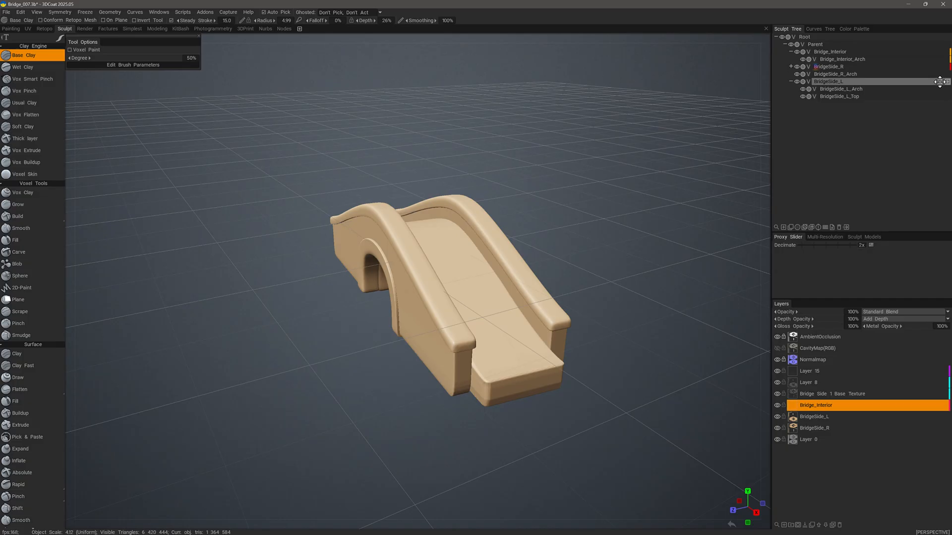
right_click(829, 82)
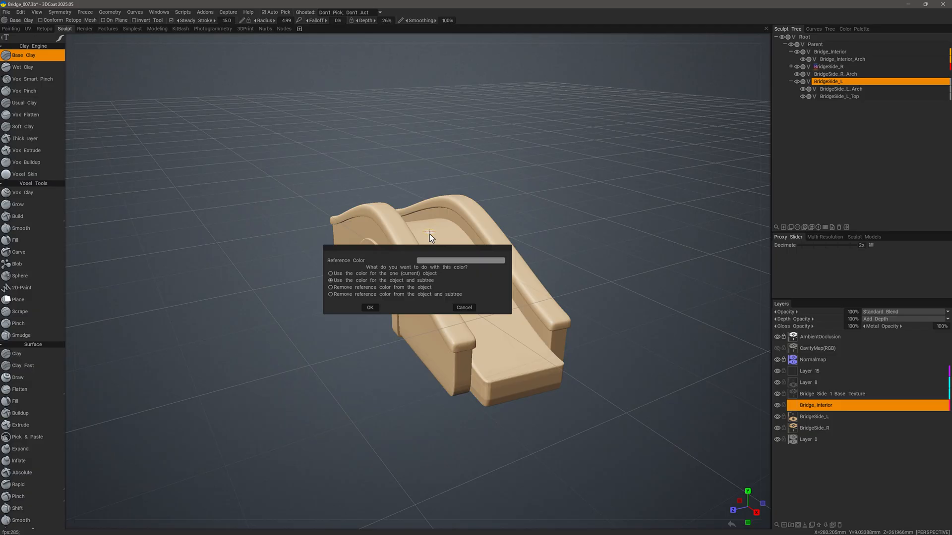
mouse_move(339, 280)
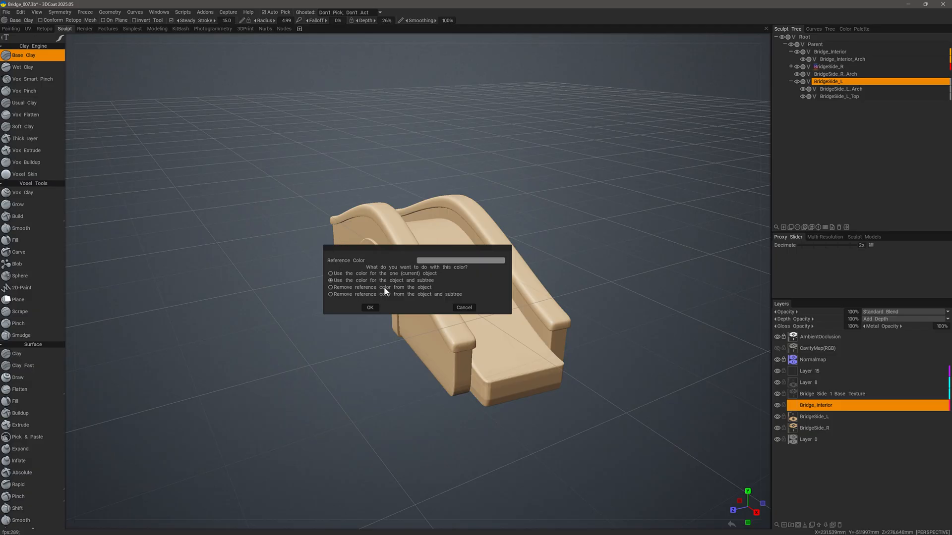
mouse_move(389, 297)
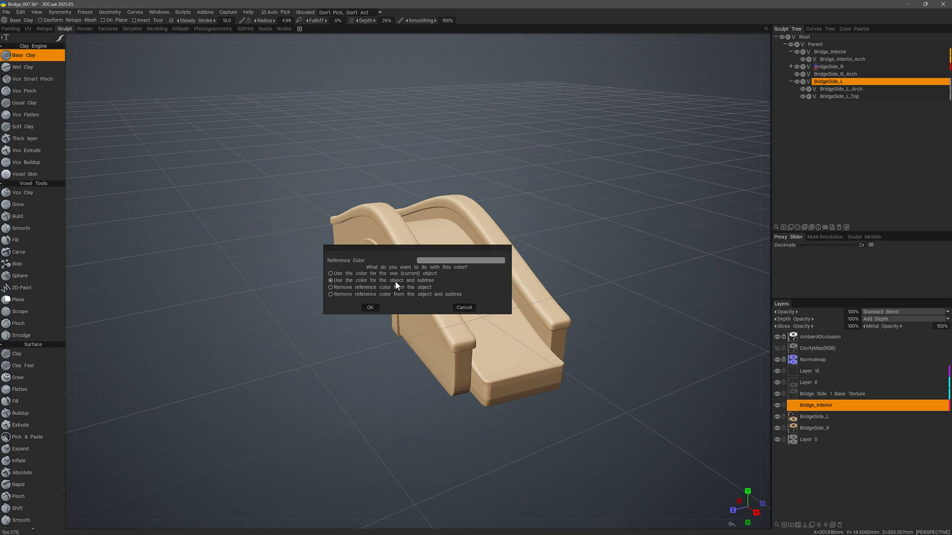
mouse_move(400, 285)
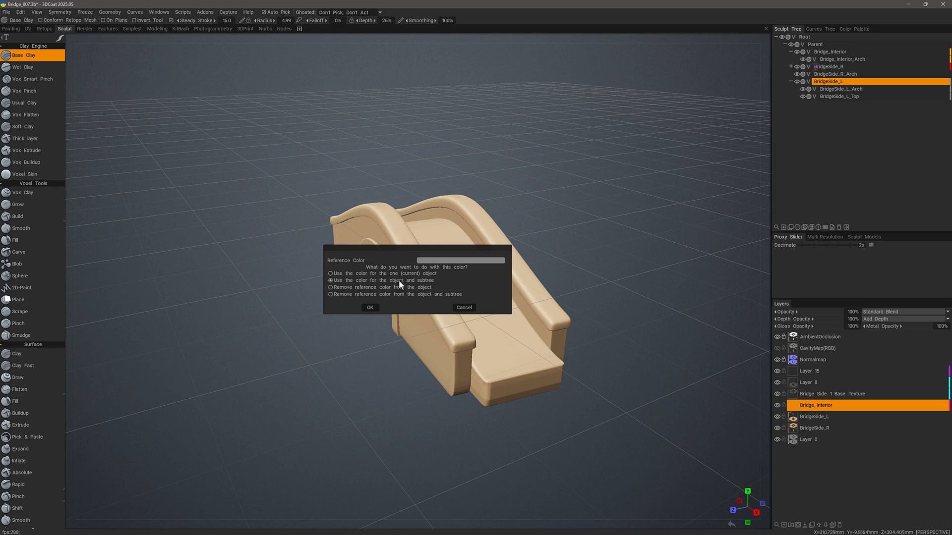
mouse_move(834, 96)
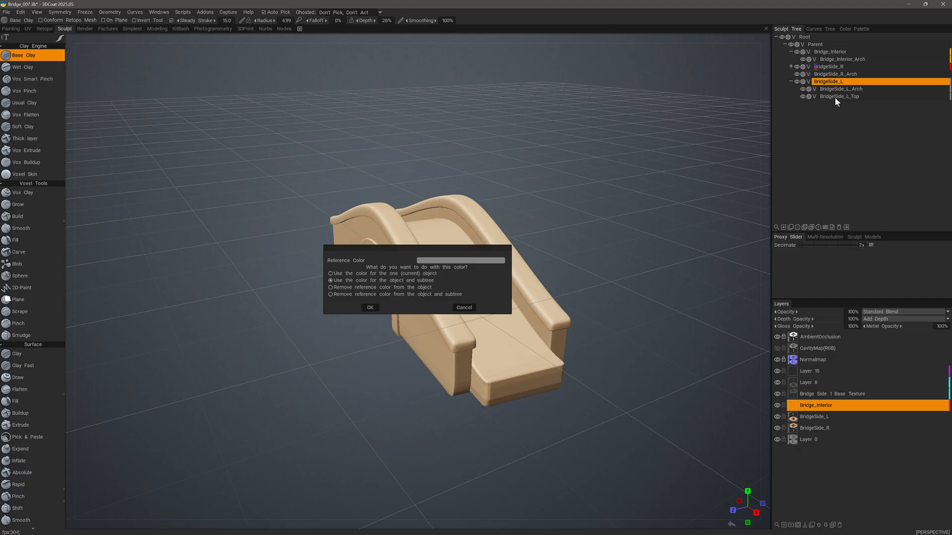
mouse_move(833, 92)
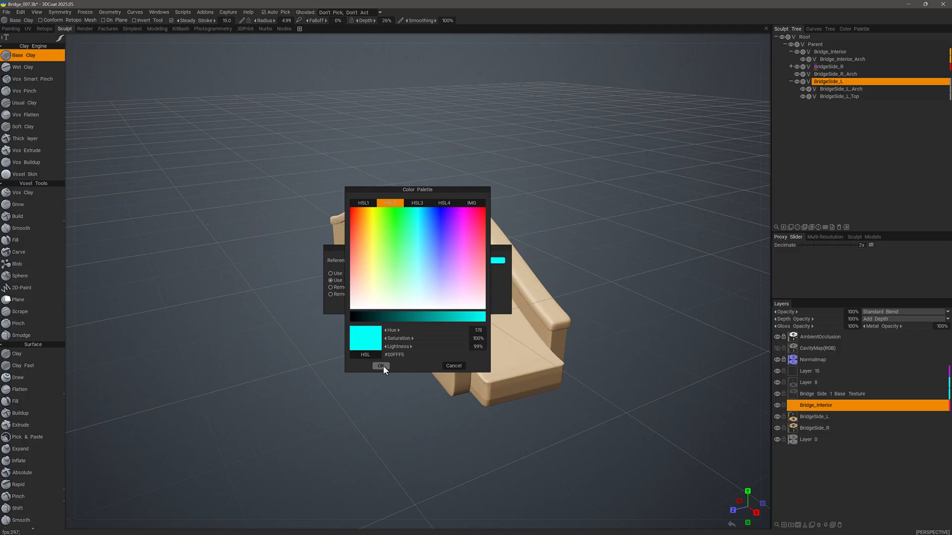
Confirm cyan for BridgeSide_L, applying it to the object and its whole subtree
left_click(381, 365)
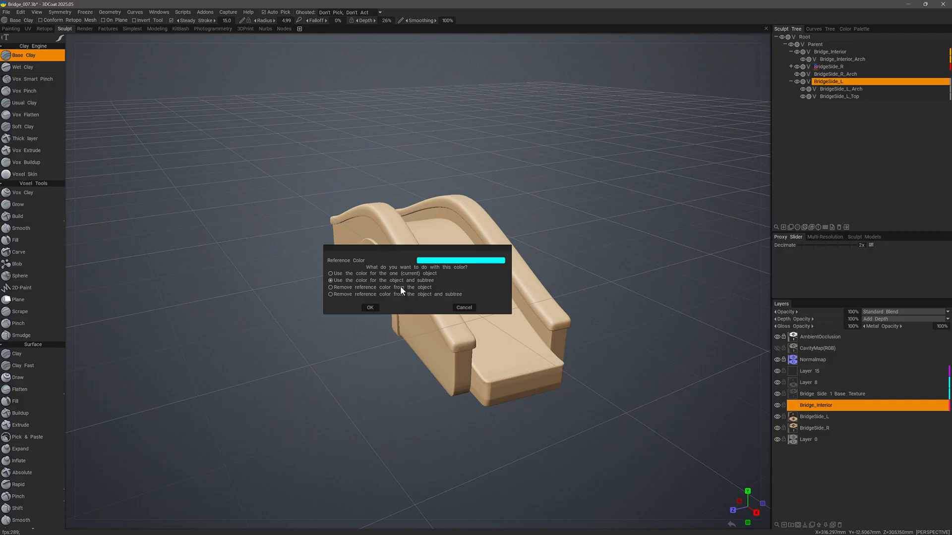
mouse_move(391, 295)
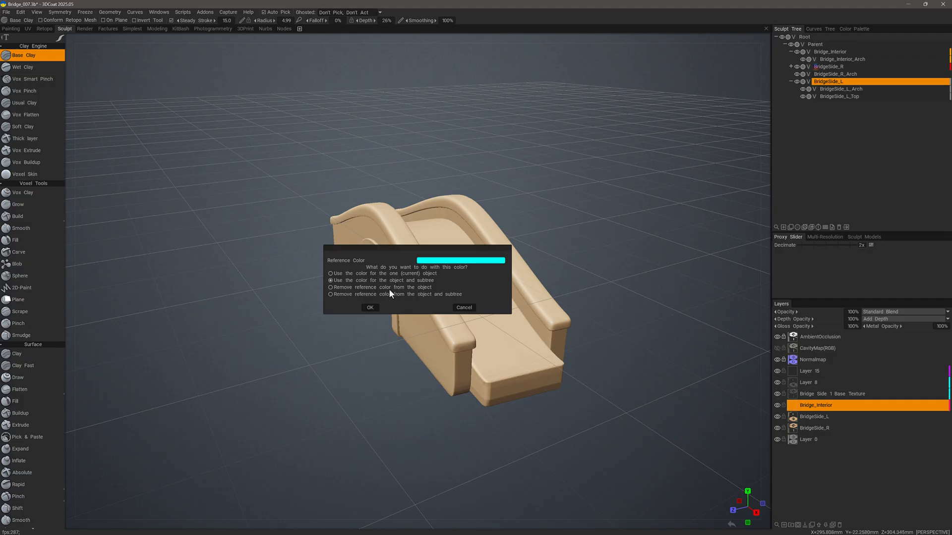
mouse_move(394, 296)
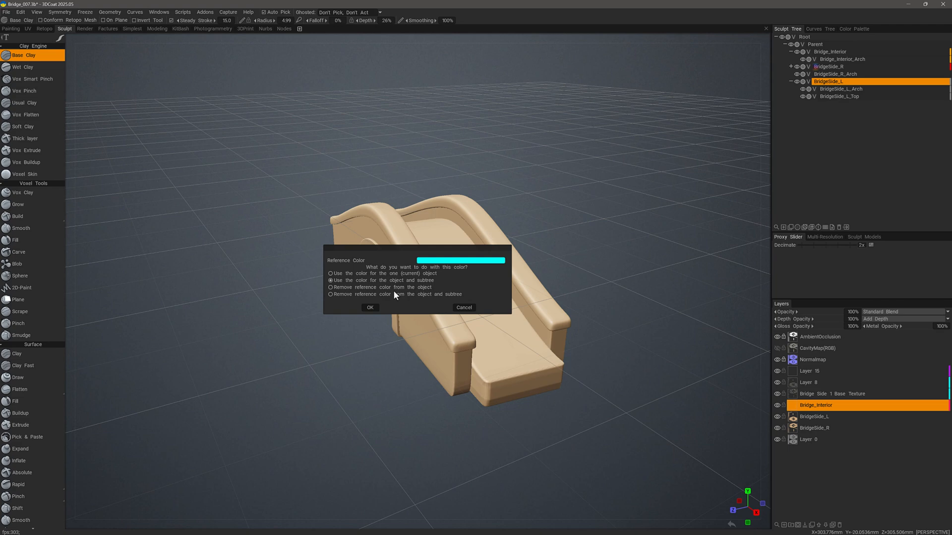
left_click(370, 308)
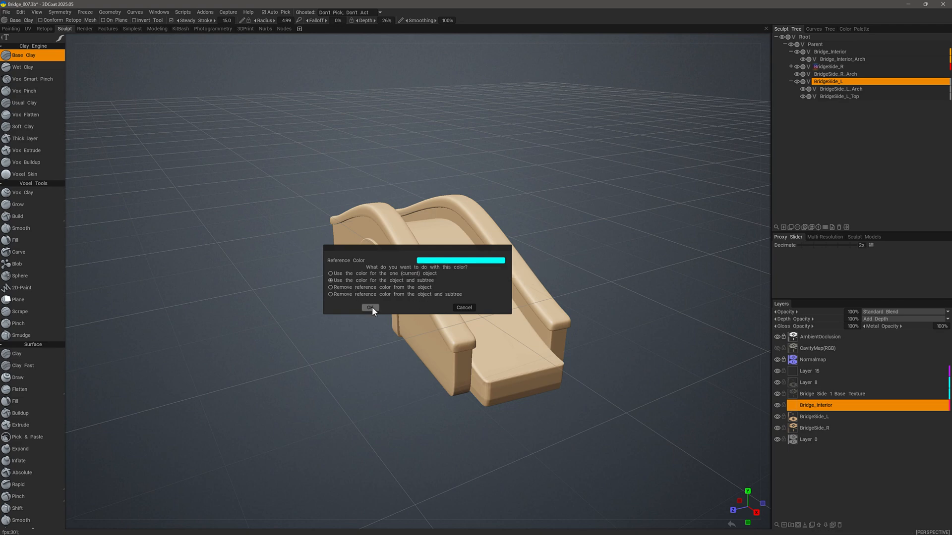
left_click(369, 307)
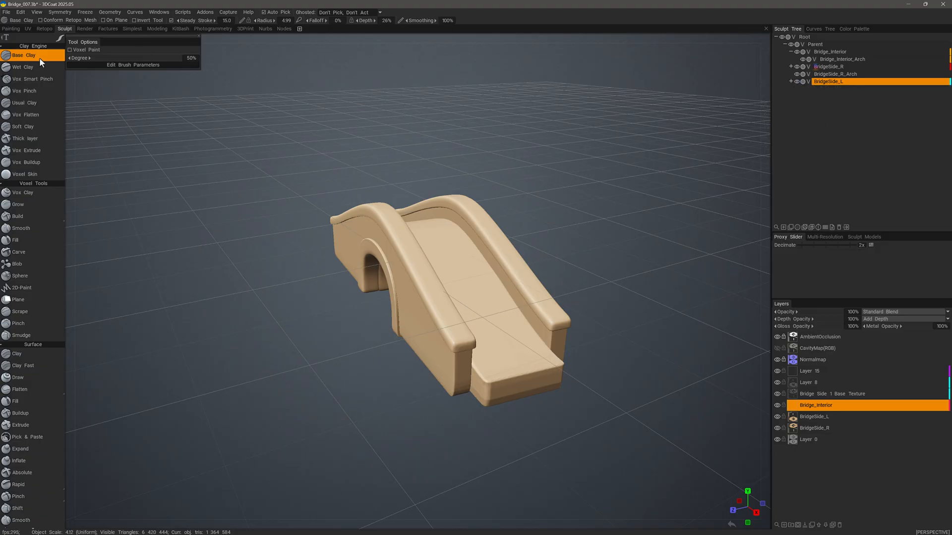
Give the BridgeSide_L paint layer a green reference colour, then return to Retopo
left_click(8, 43)
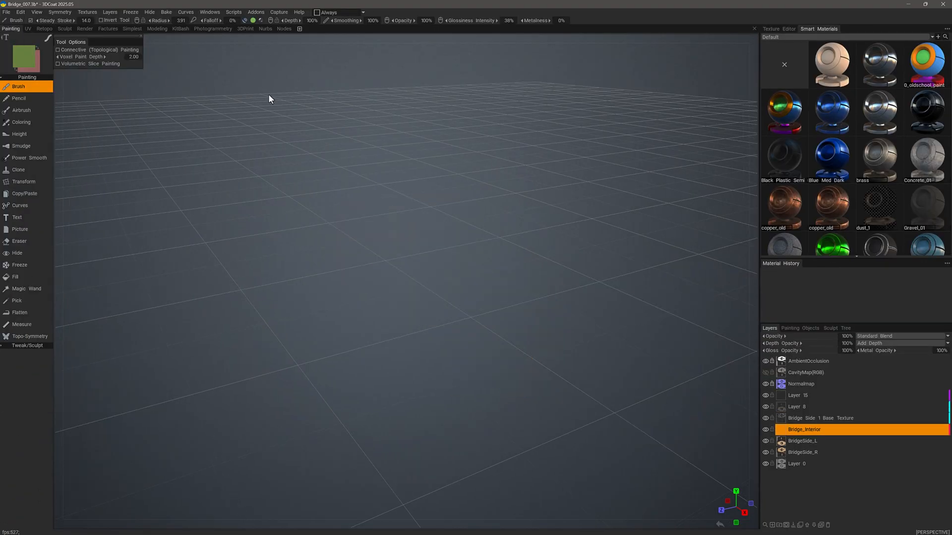
mouse_move(731, 380)
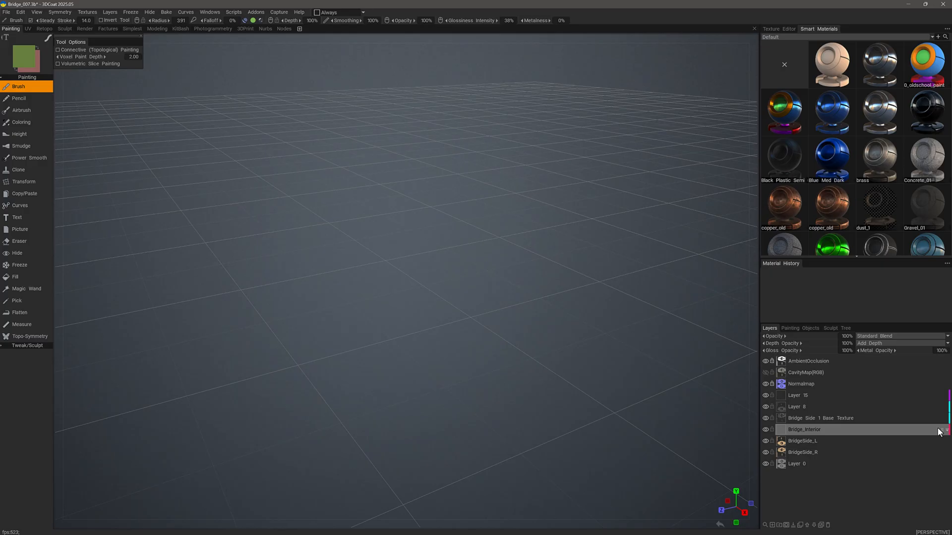
left_click(804, 430)
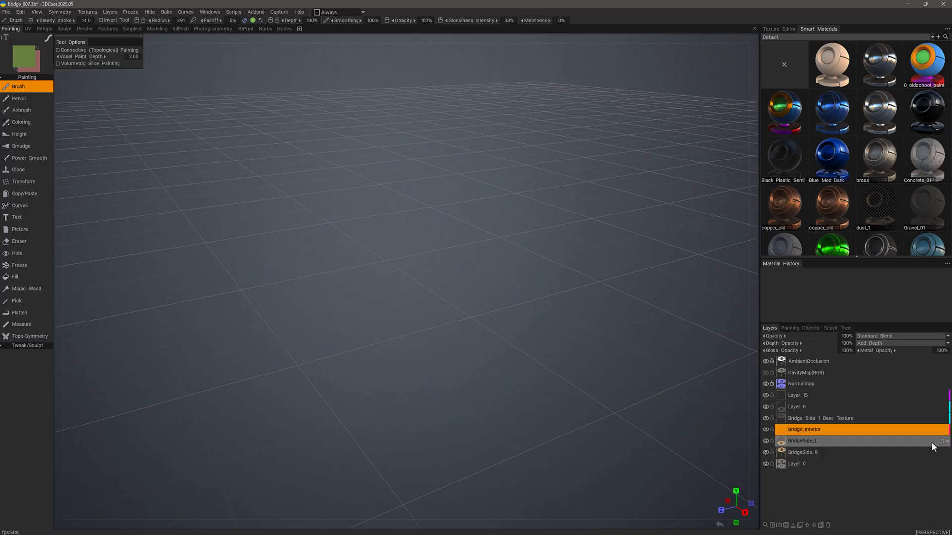
right_click(822, 441)
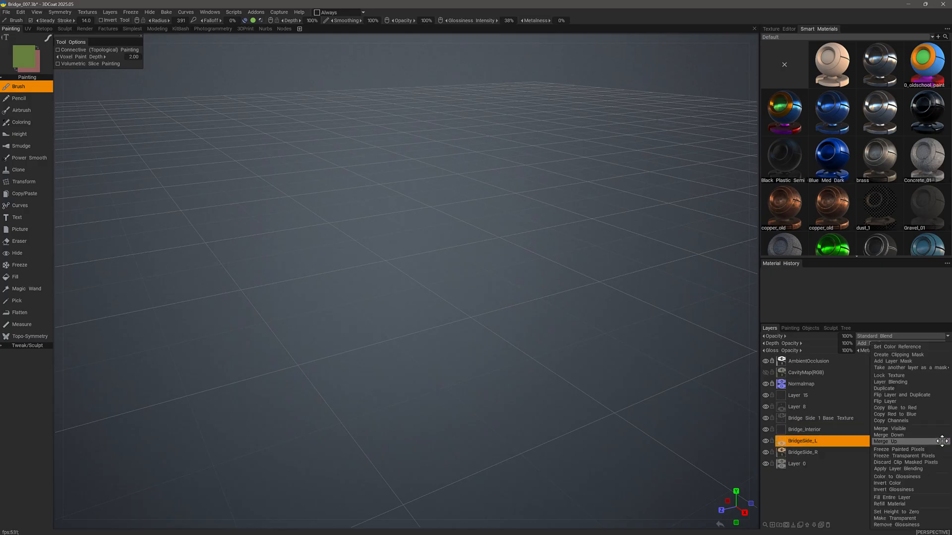
left_click(896, 347)
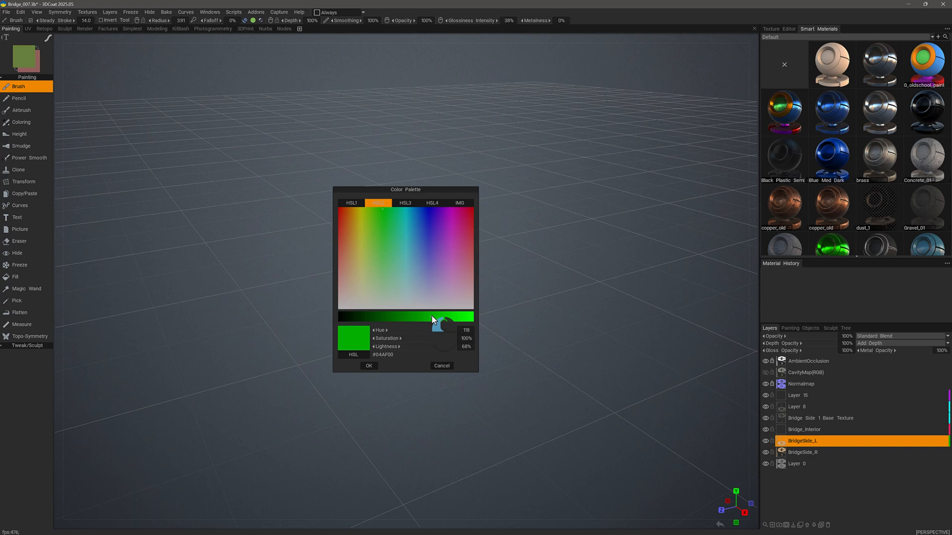
left_click(368, 366)
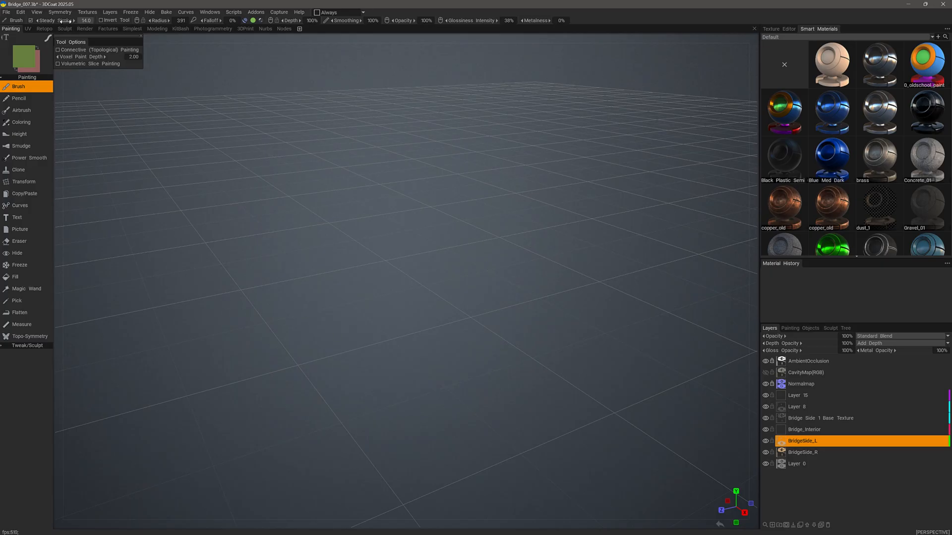
left_click(46, 28)
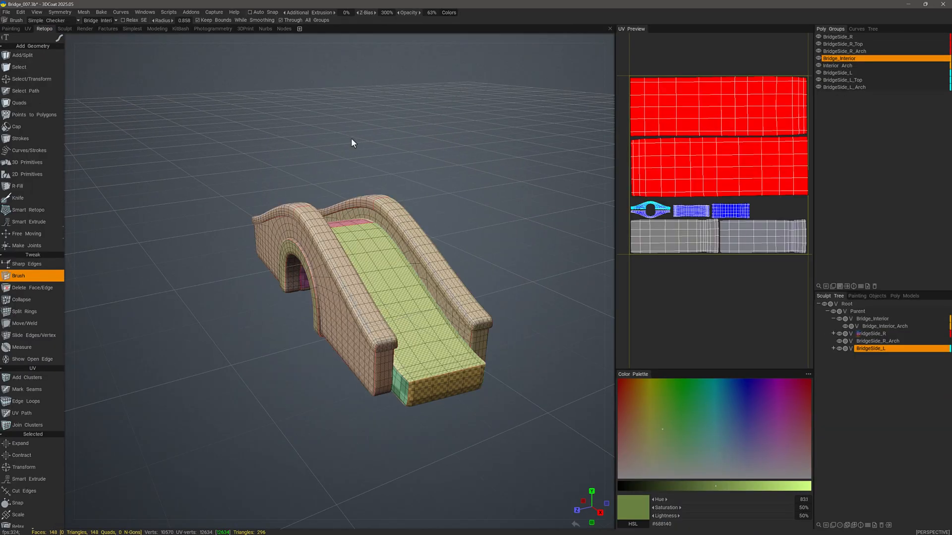